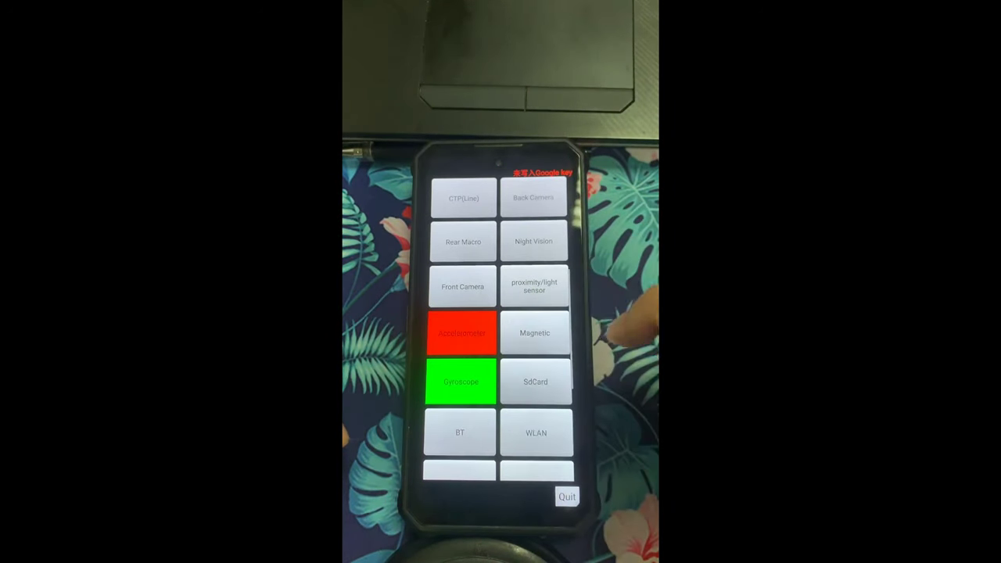
# Finish dialing the *#*#9976 code to launch the factory HW Test grid.
pyautogui.click(460, 333)
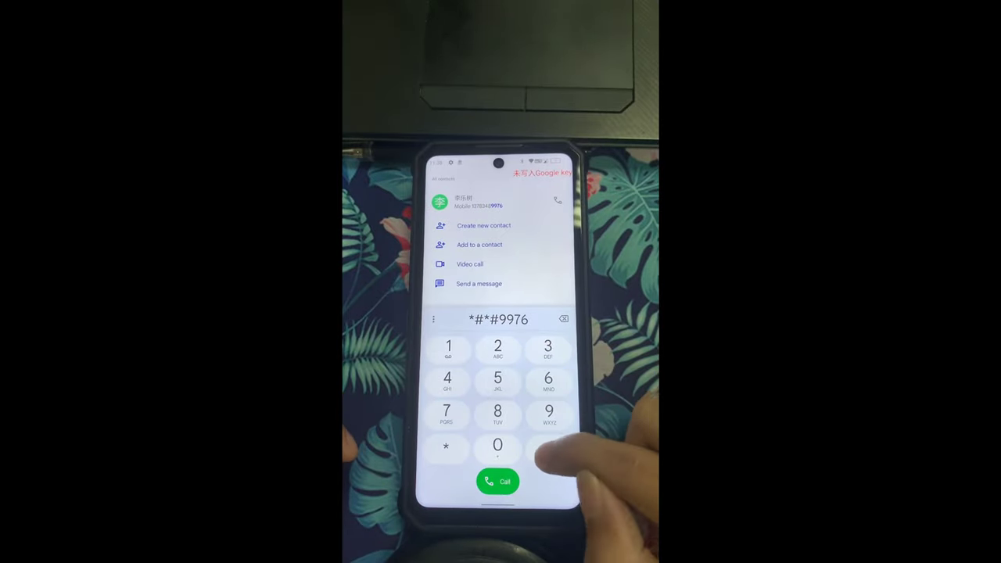
pyautogui.click(499, 482)
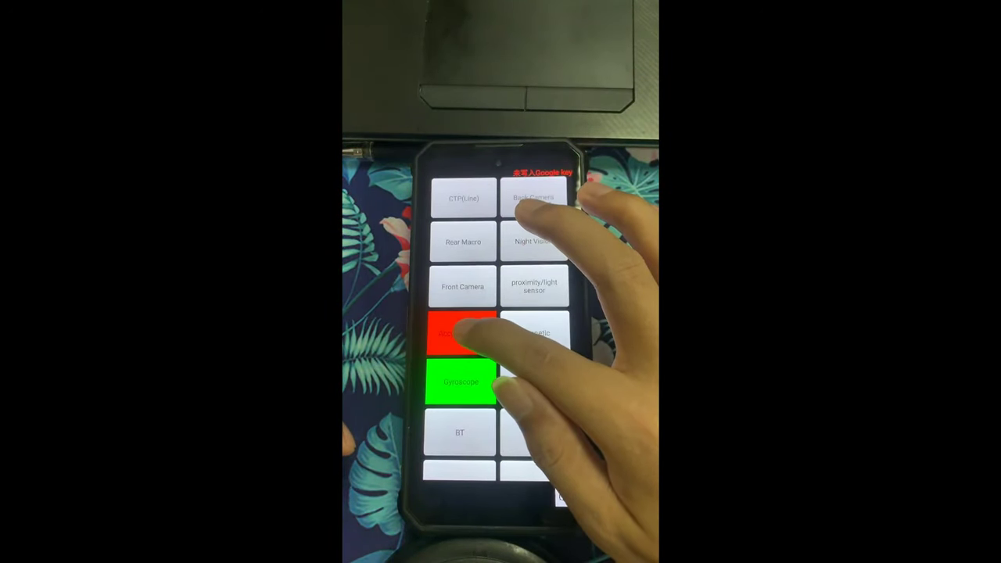
pyautogui.click(463, 335)
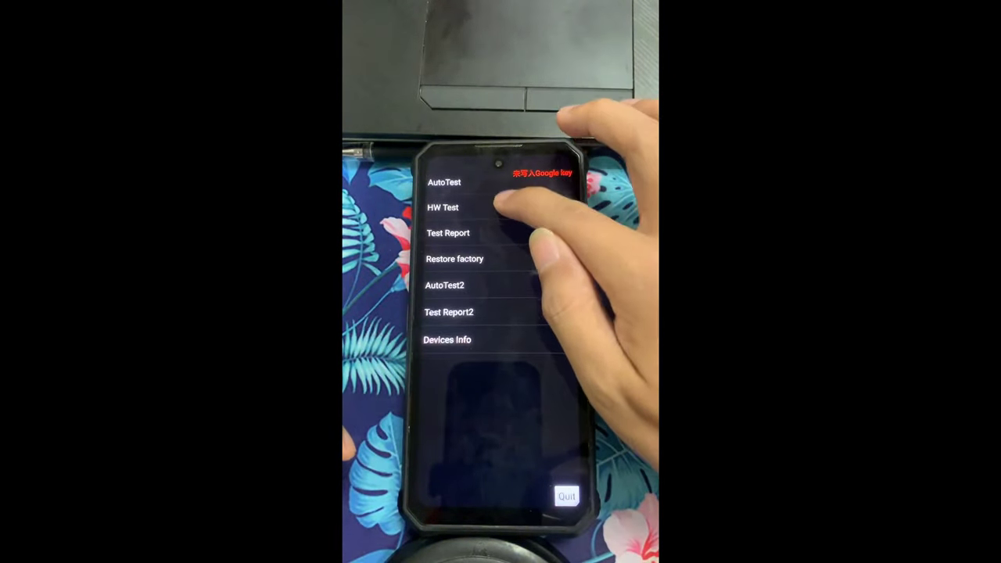
pyautogui.click(444, 206)
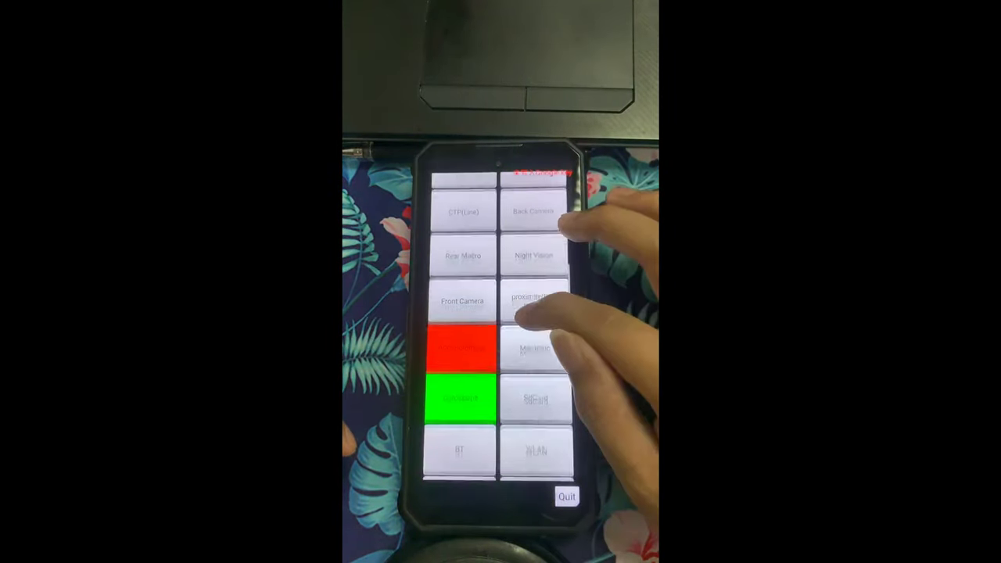